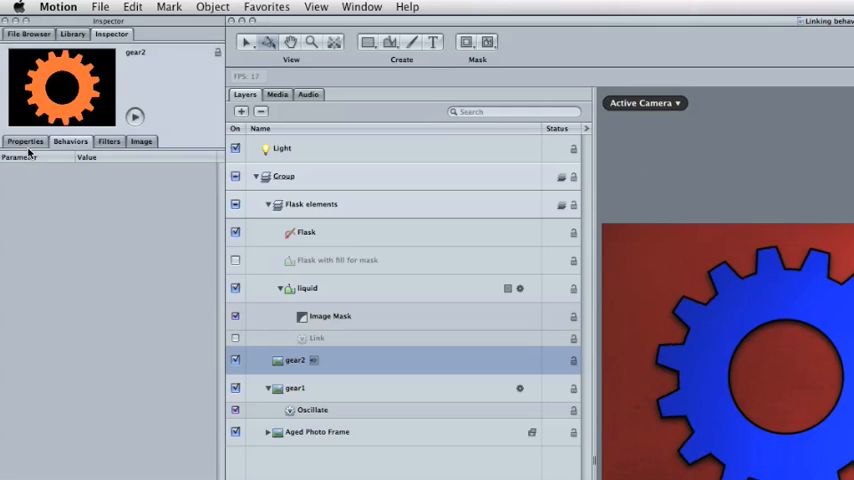
Show gear2's transform properties and the Rotation parameter's Add Parameter Behavior menu
click(24, 140)
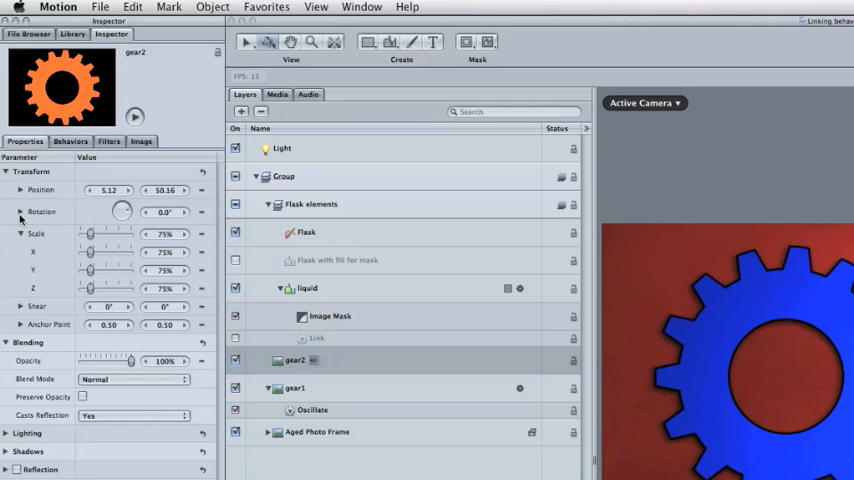
click(20, 212)
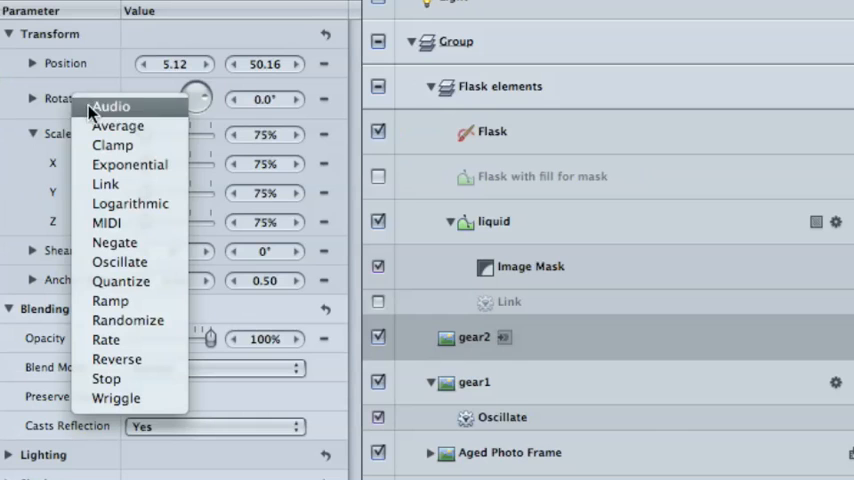
mouse_move(104, 184)
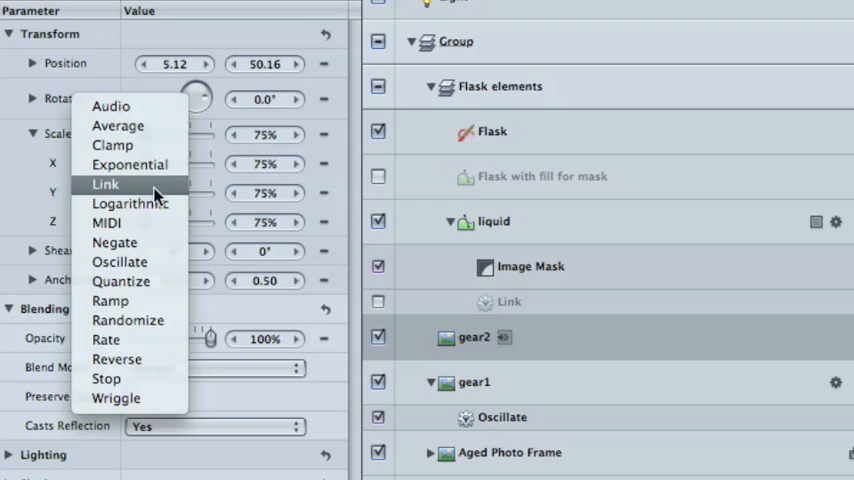
mouse_move(130, 204)
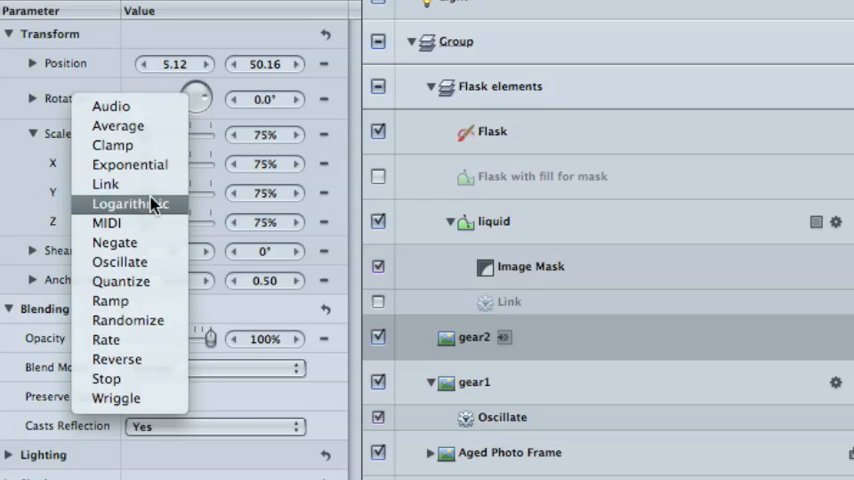
mouse_move(104, 184)
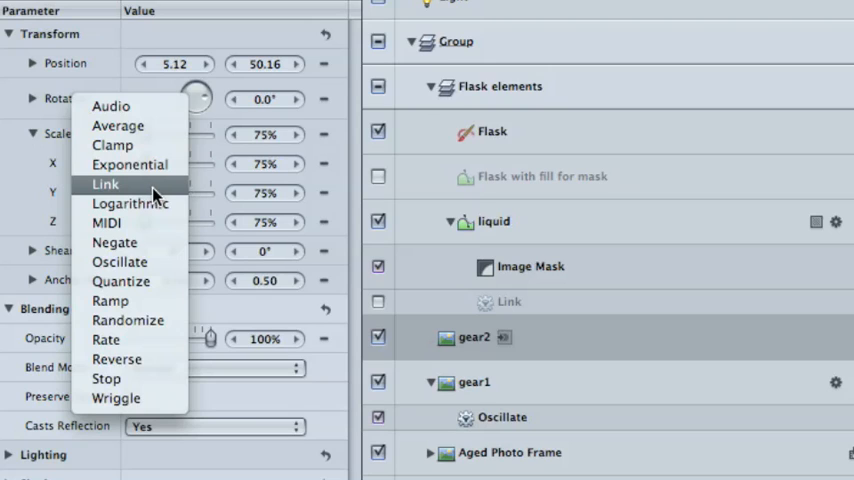
click(104, 184)
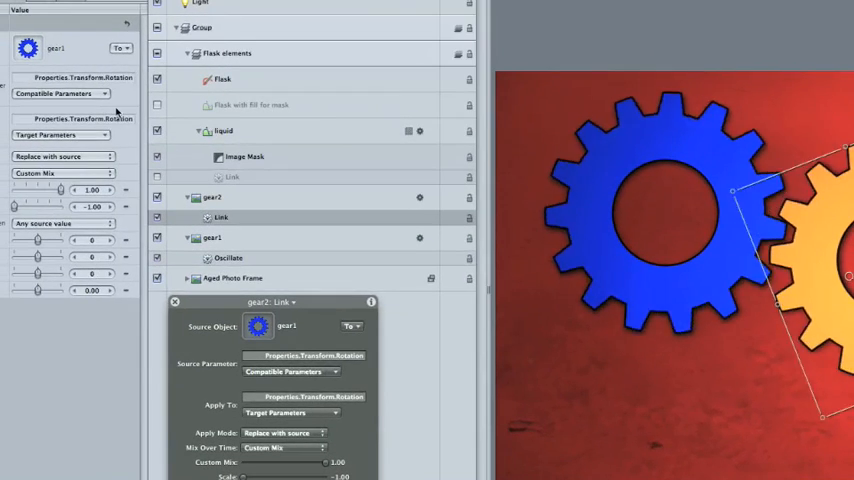
Select the liquid layer and its Link behavior to show the Link HUD
click(240, 132)
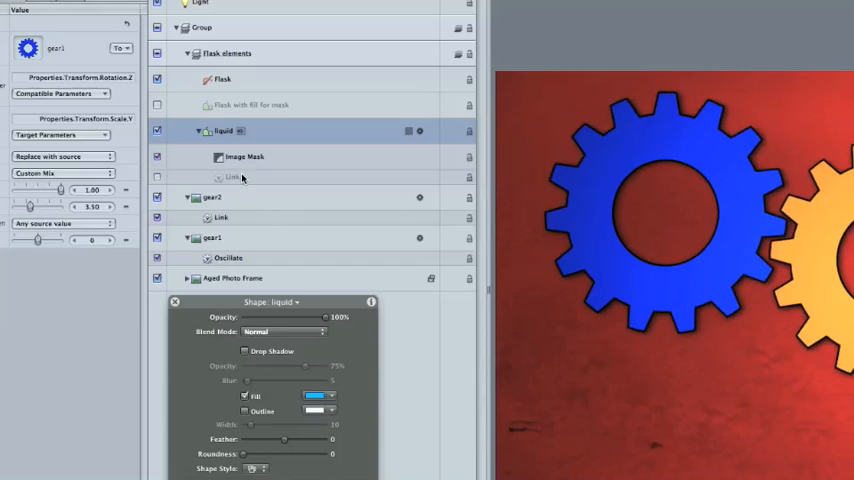
click(232, 176)
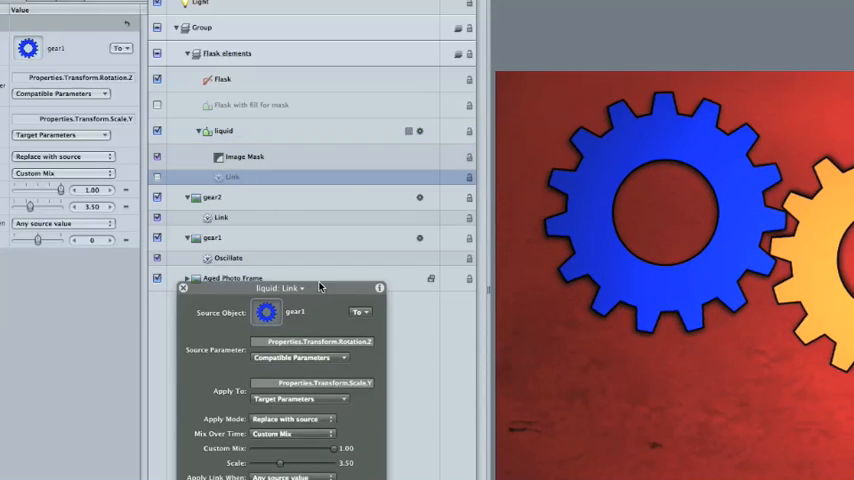